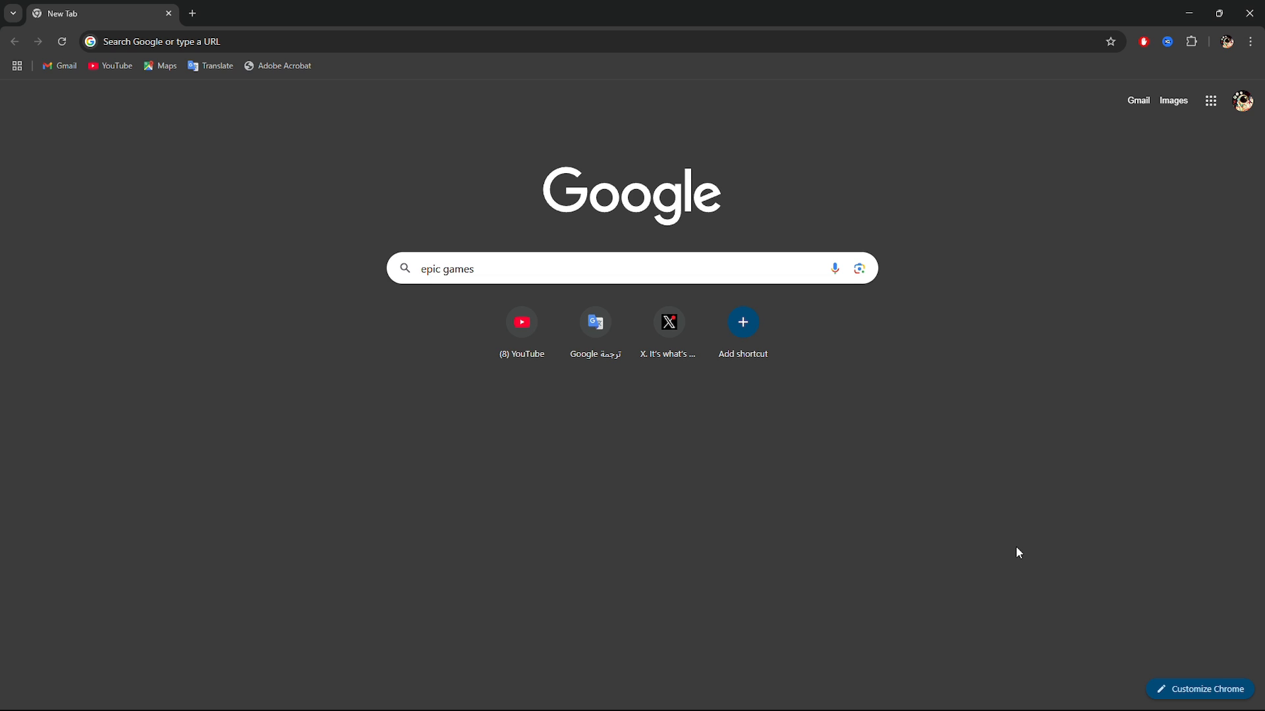
mouse_move(1035, 272)
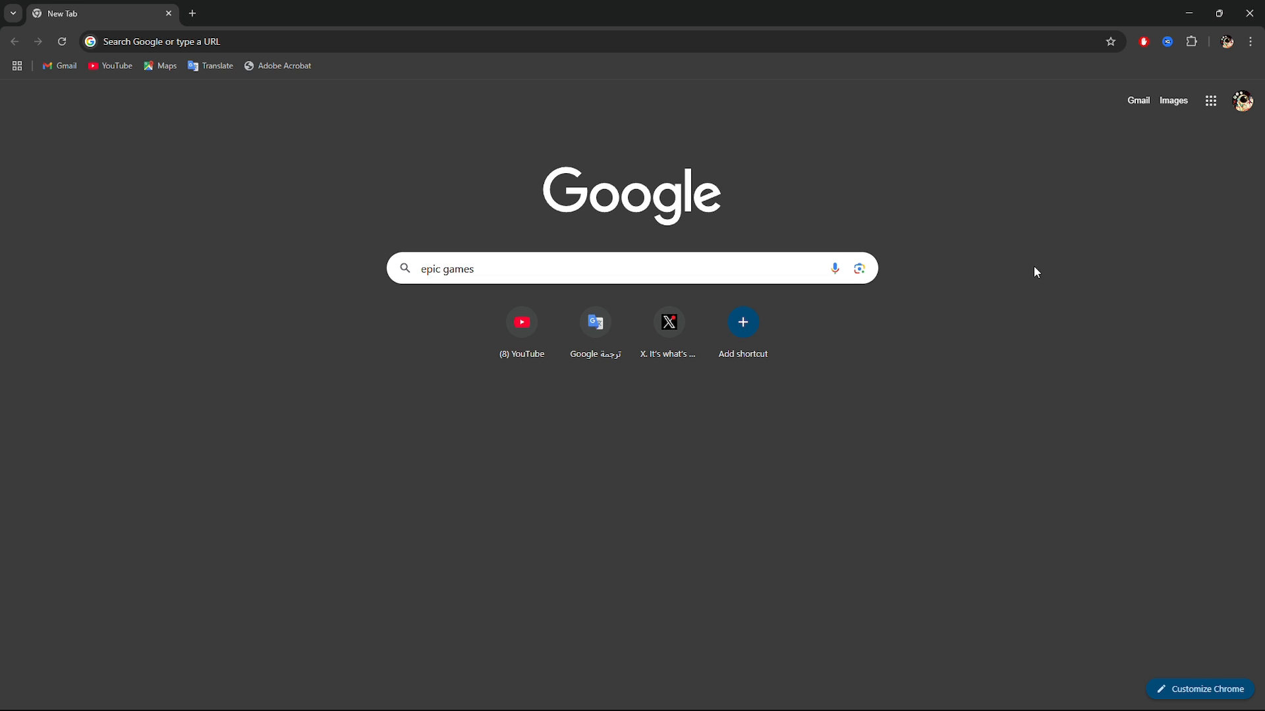
mouse_move(193, 514)
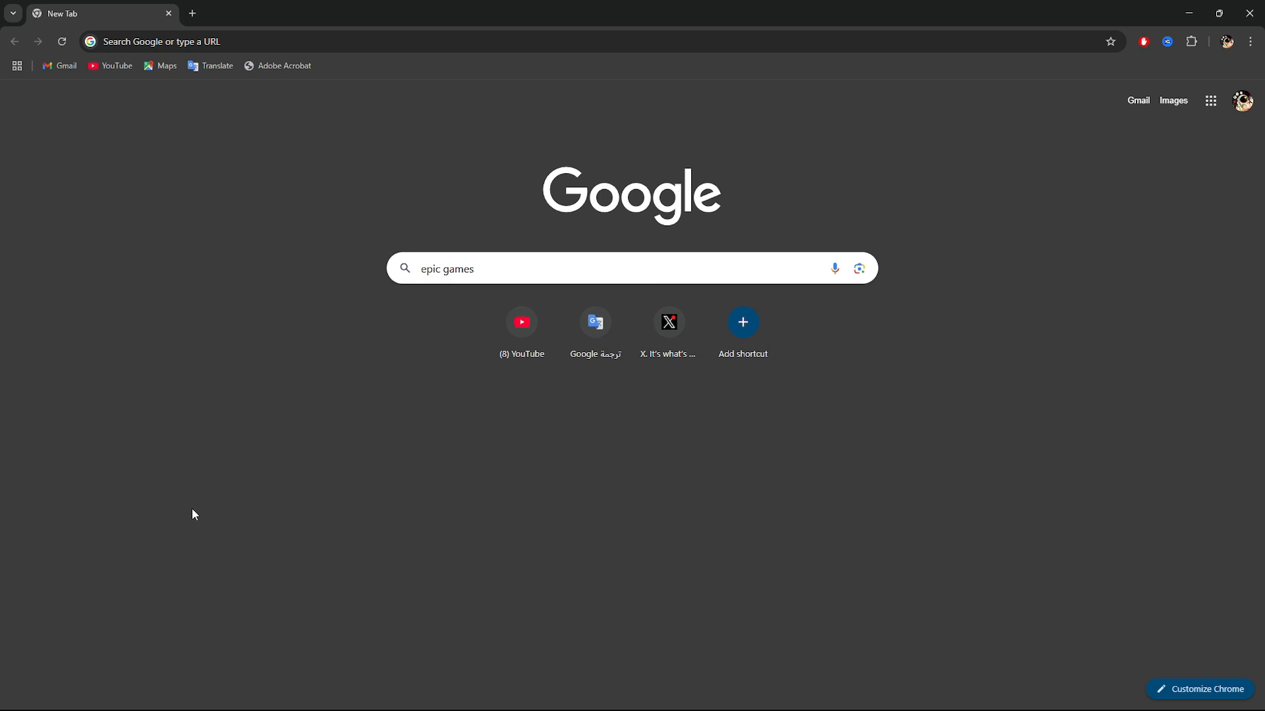
mouse_move(272, 359)
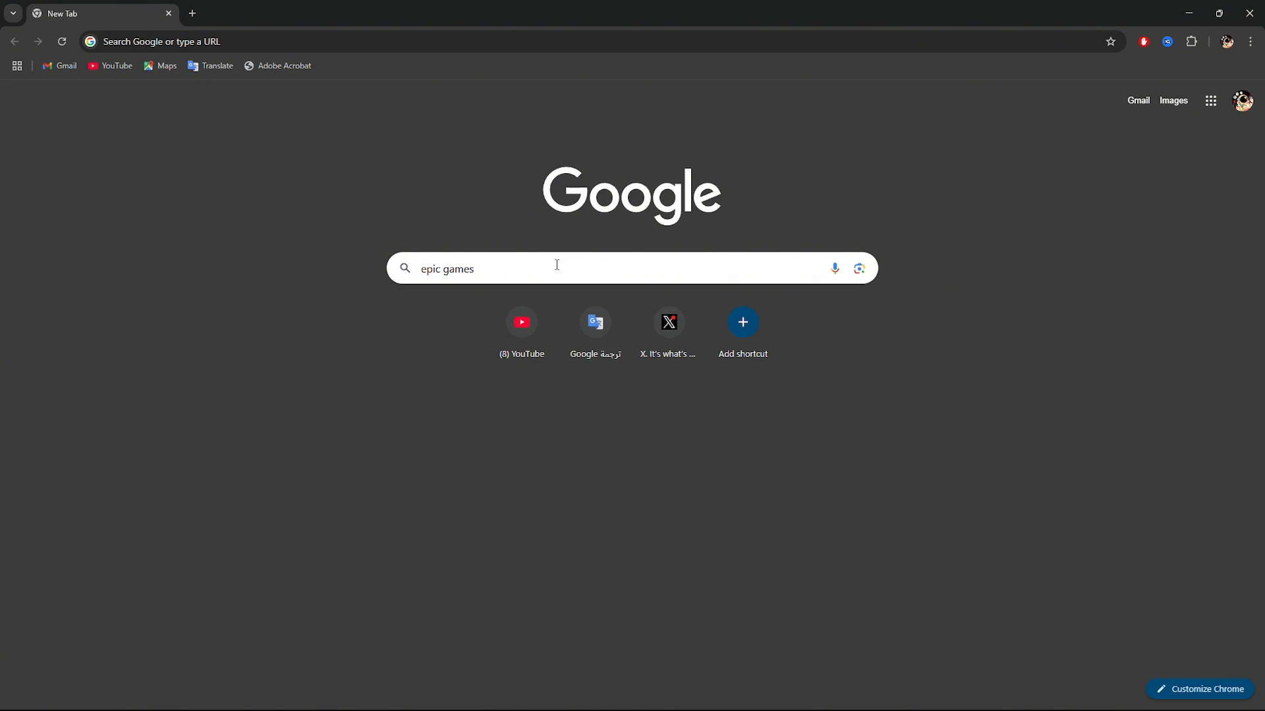
Go to the Epic Games Store and open the account name dropdown menu.
left_click(524, 269)
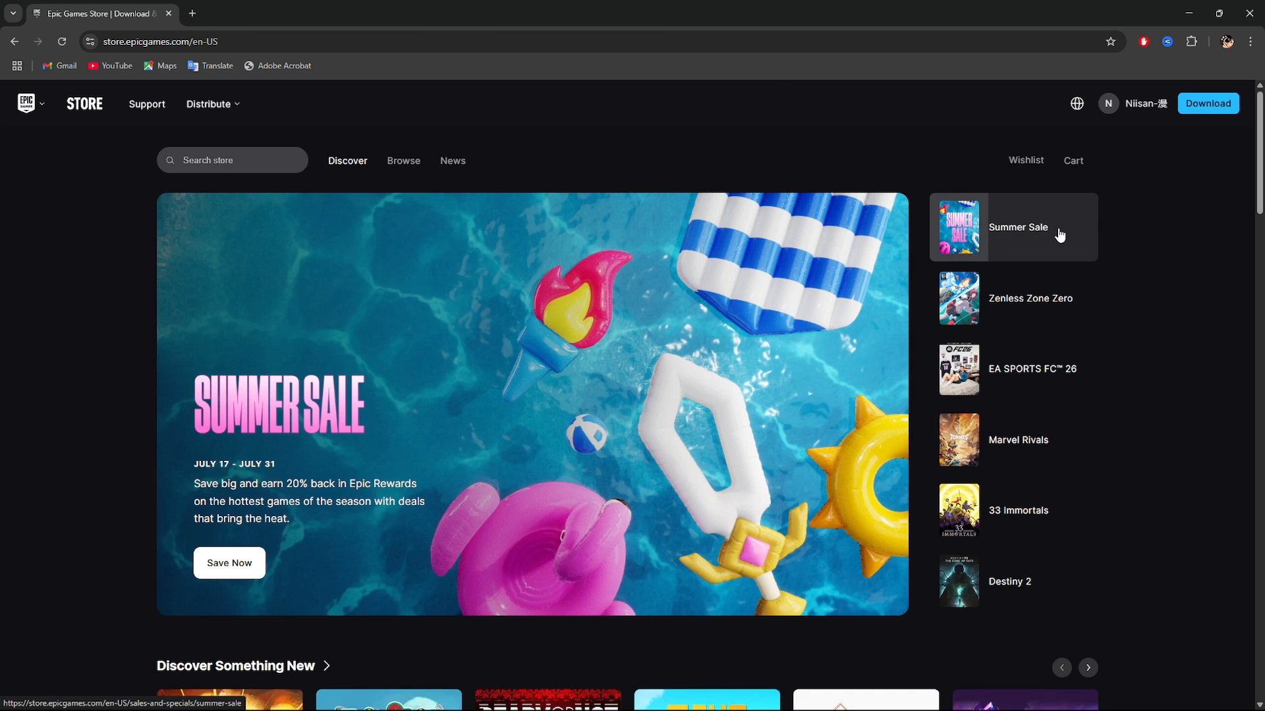
mouse_move(1178, 217)
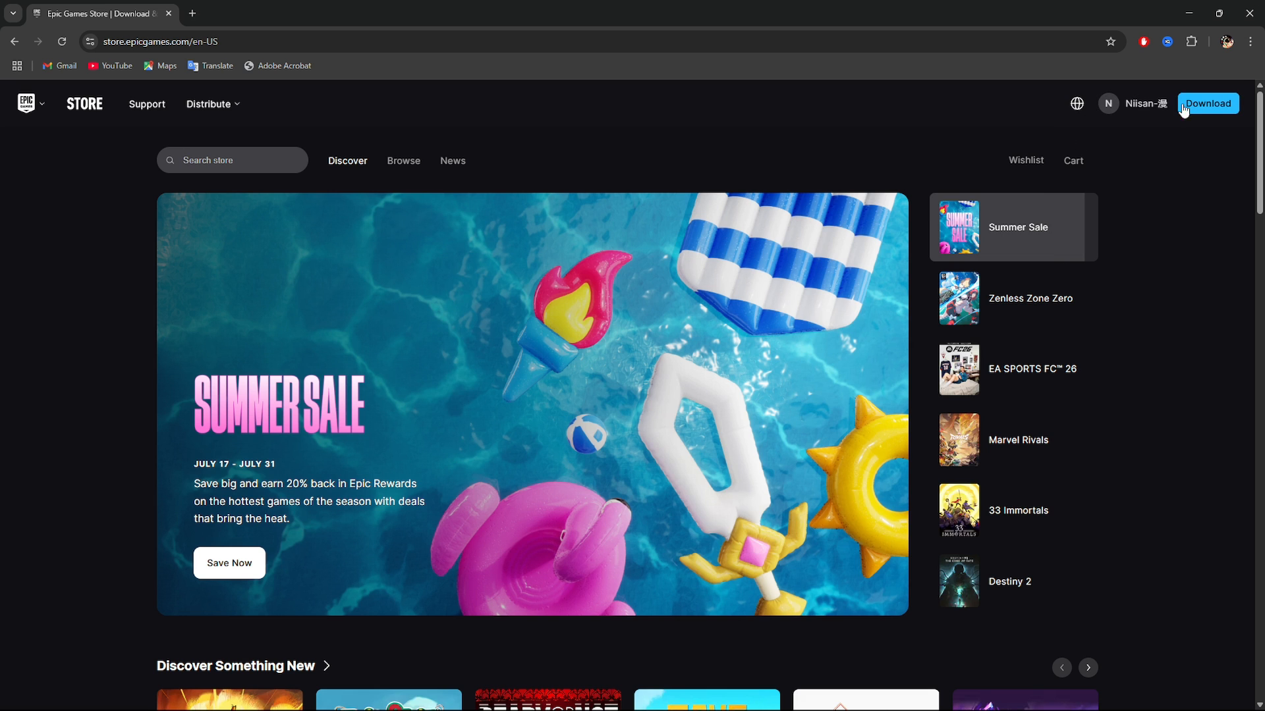
left_click(1140, 103)
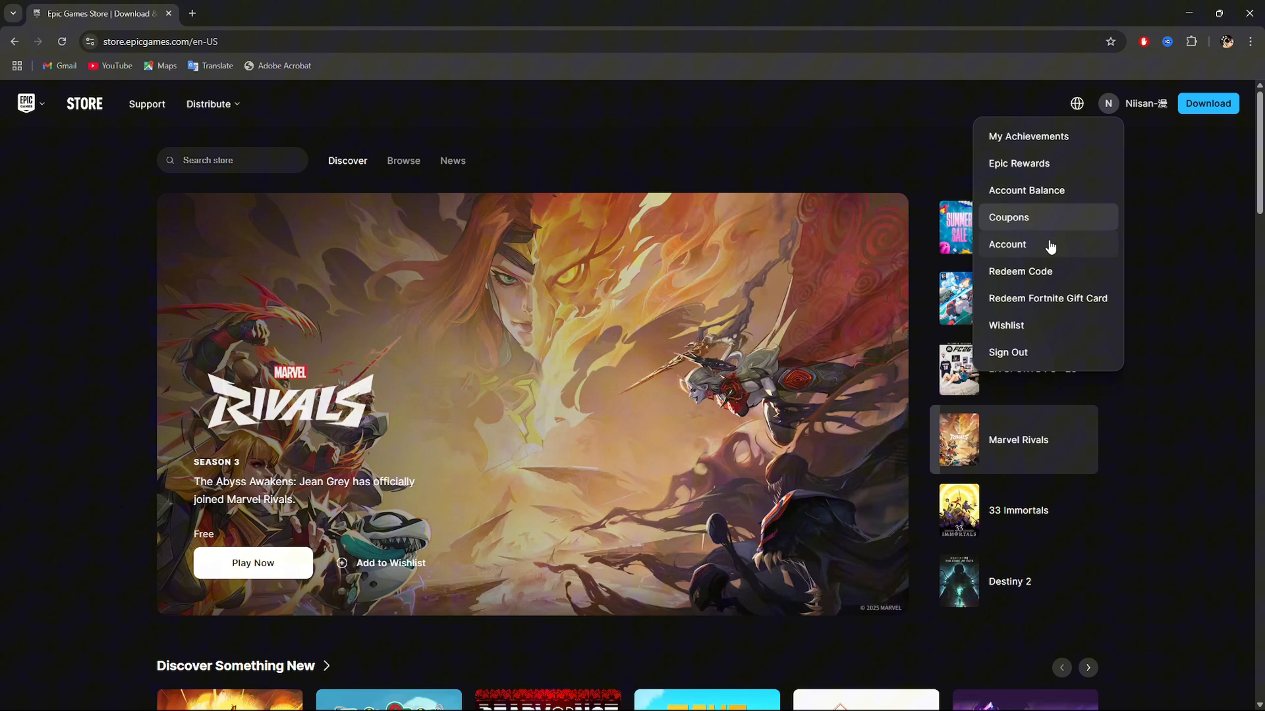
Open Account settings and select the Display name field under Account information.
left_click(1007, 244)
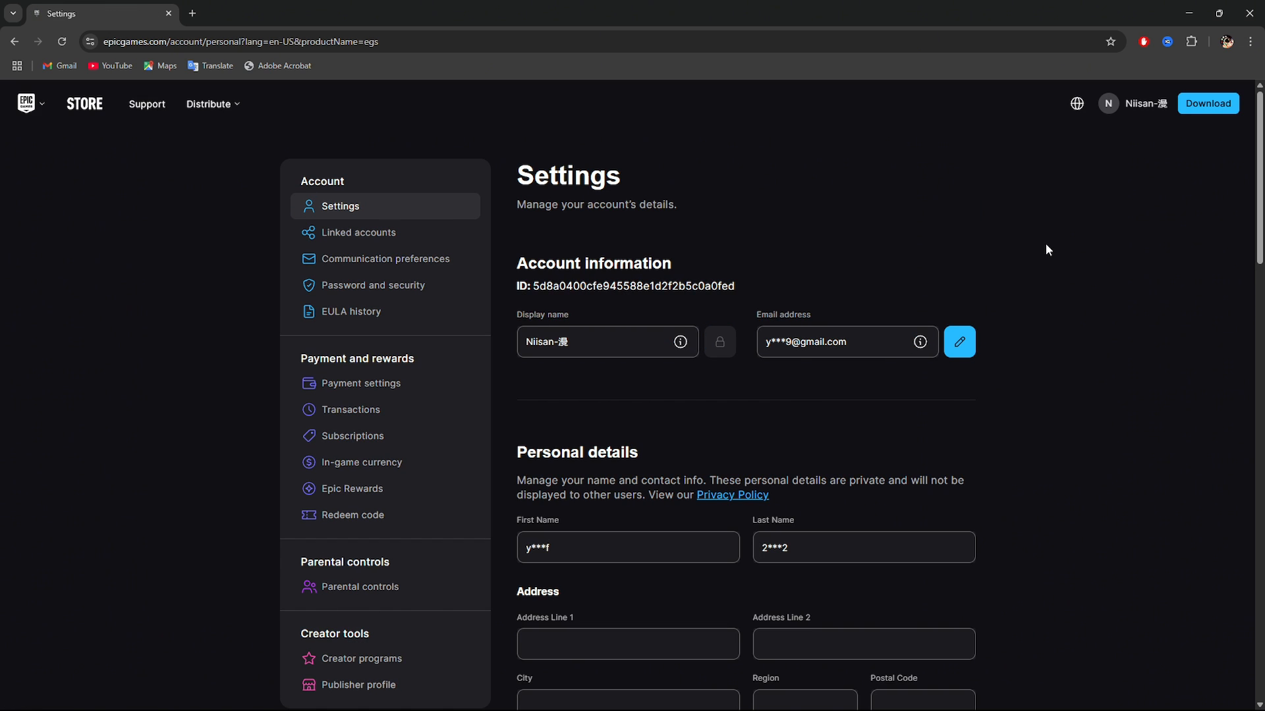
mouse_move(1054, 290)
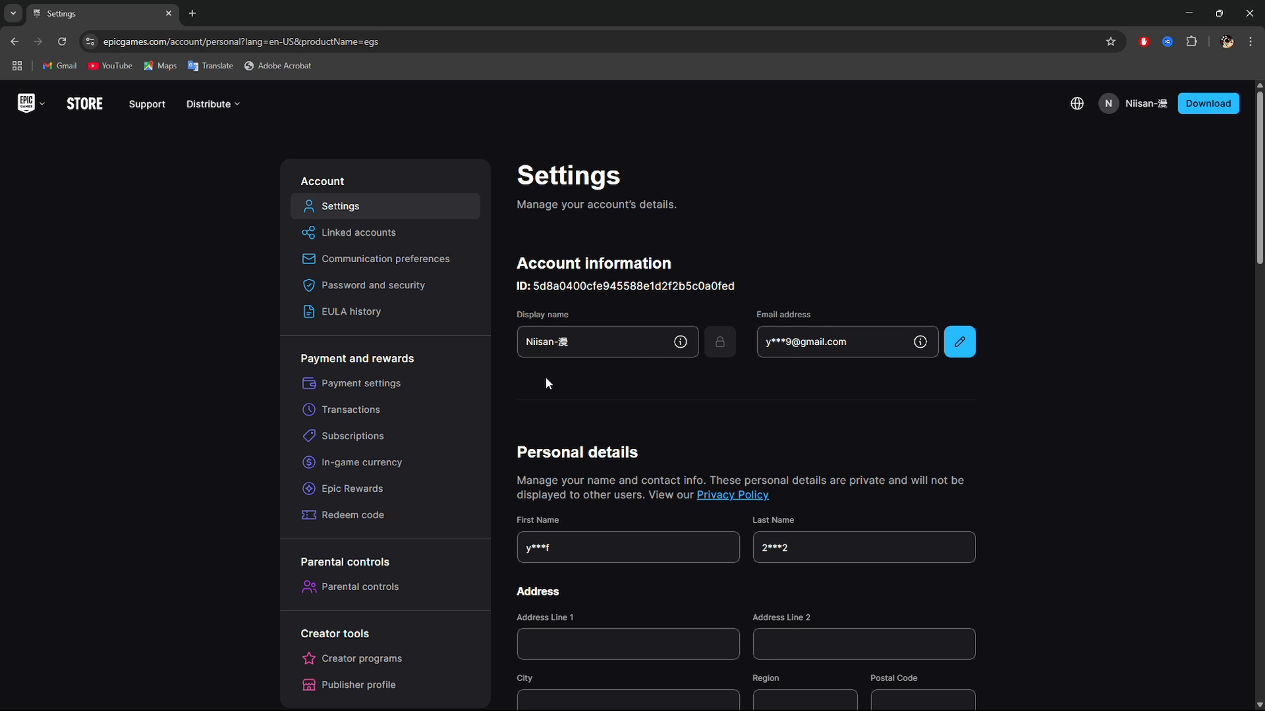
left_click(600, 341)
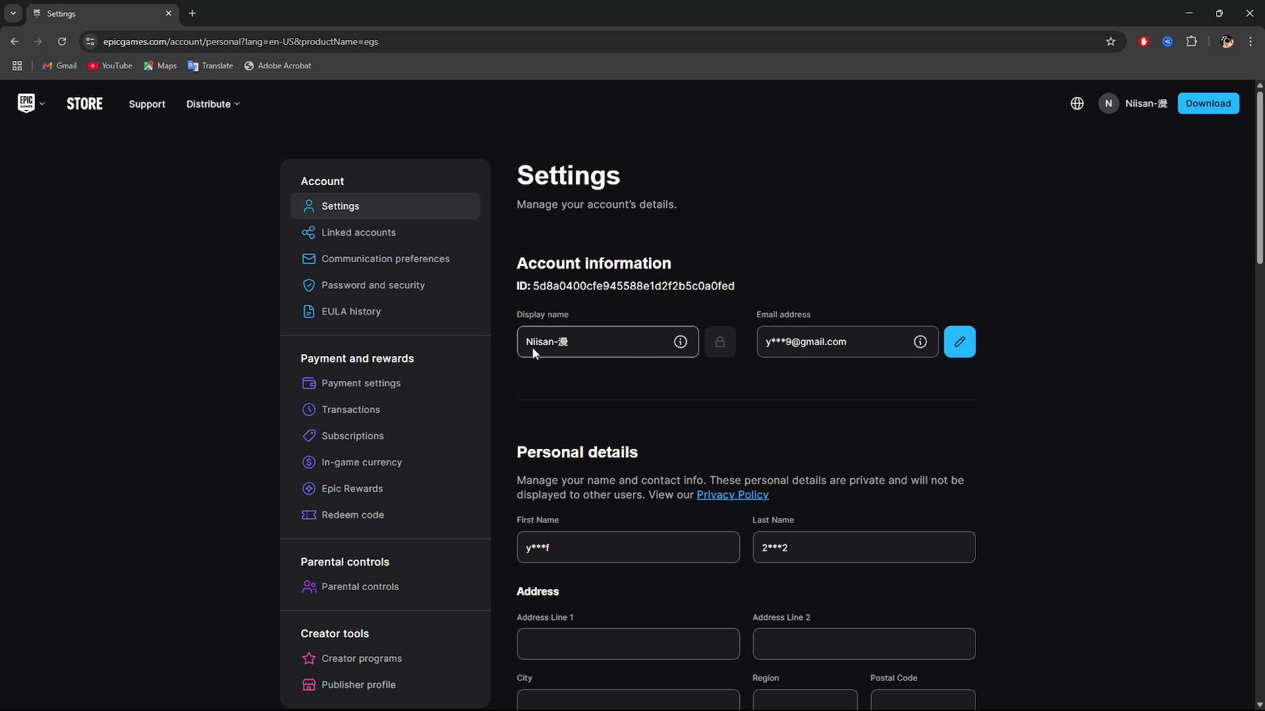
mouse_move(694, 364)
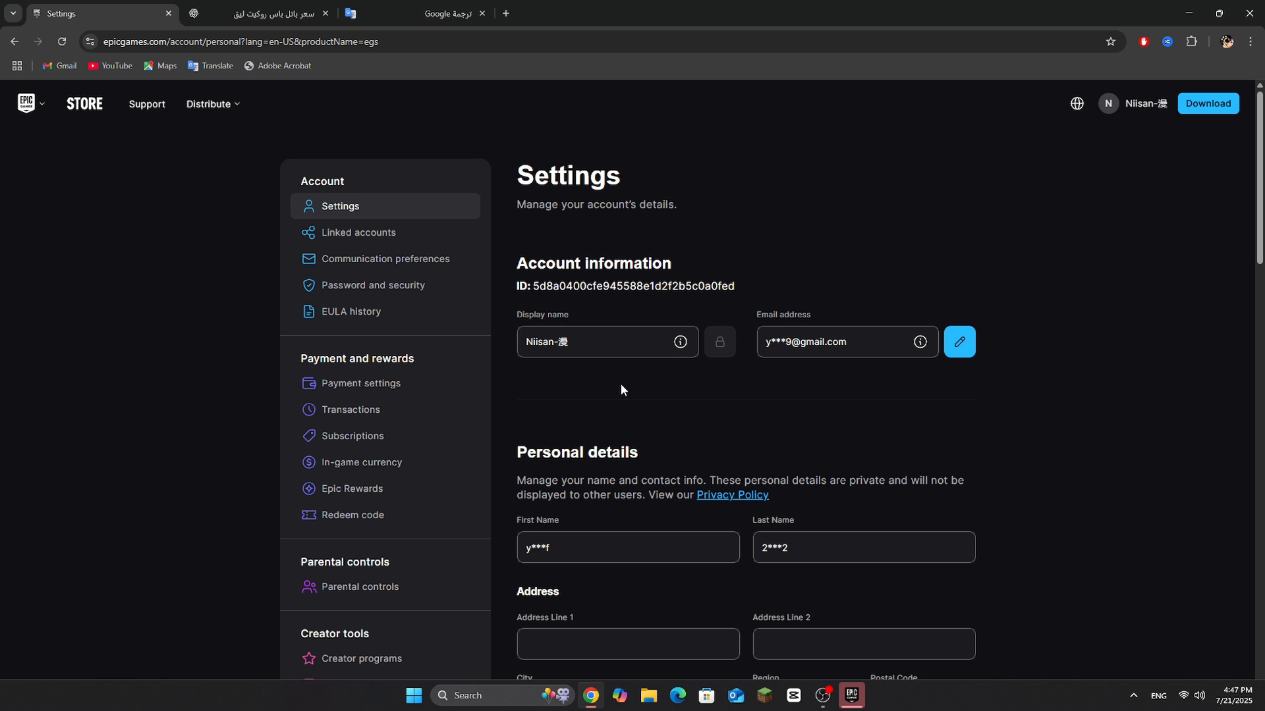
mouse_move(678, 341)
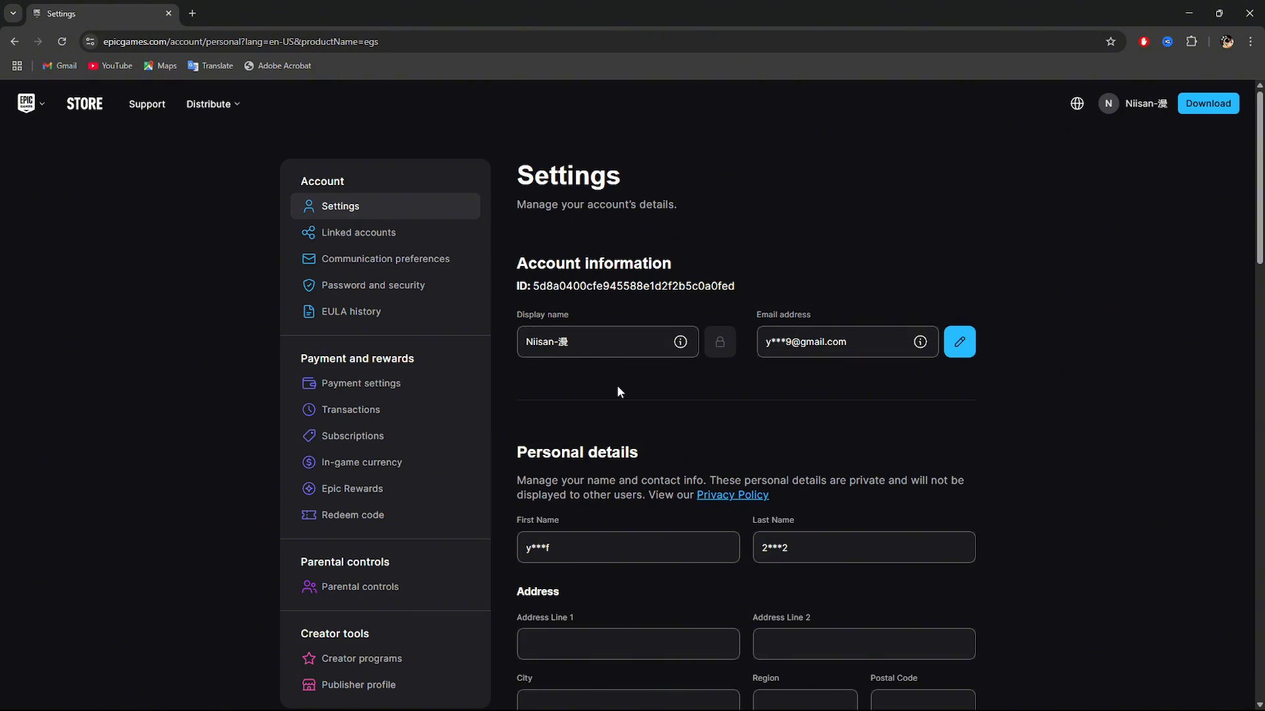
mouse_move(631, 394)
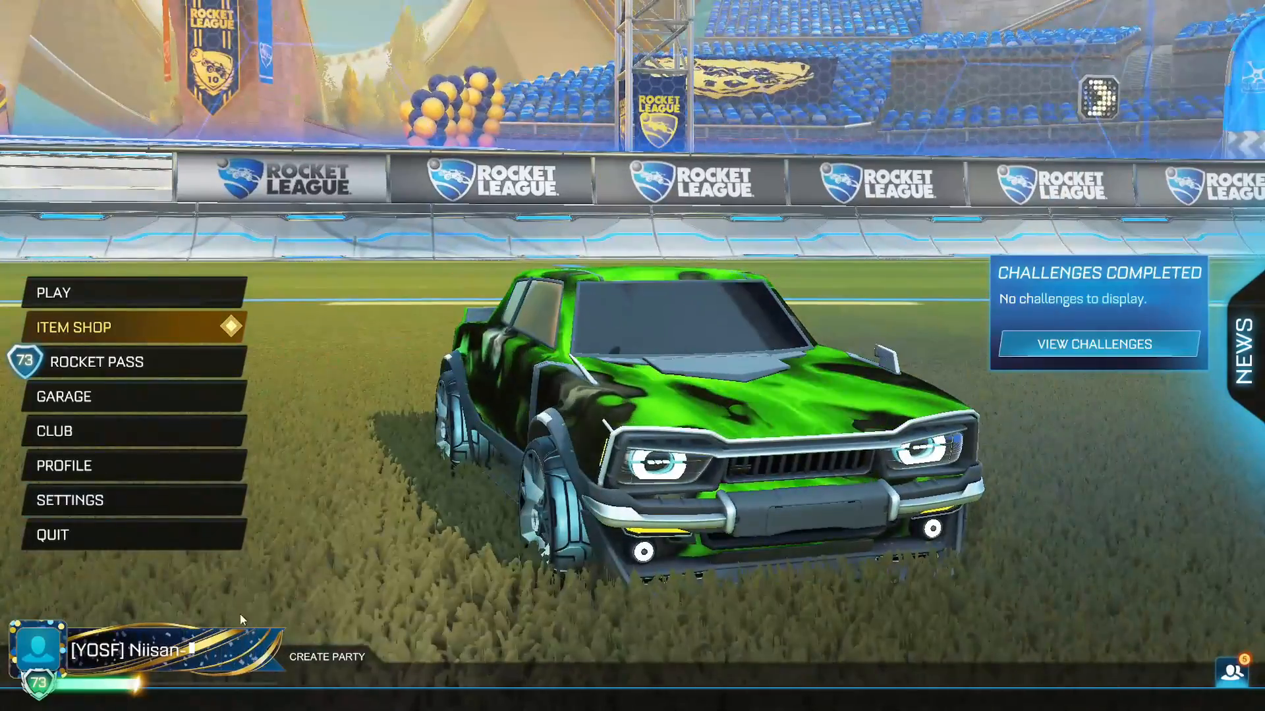
left_click(64, 466)
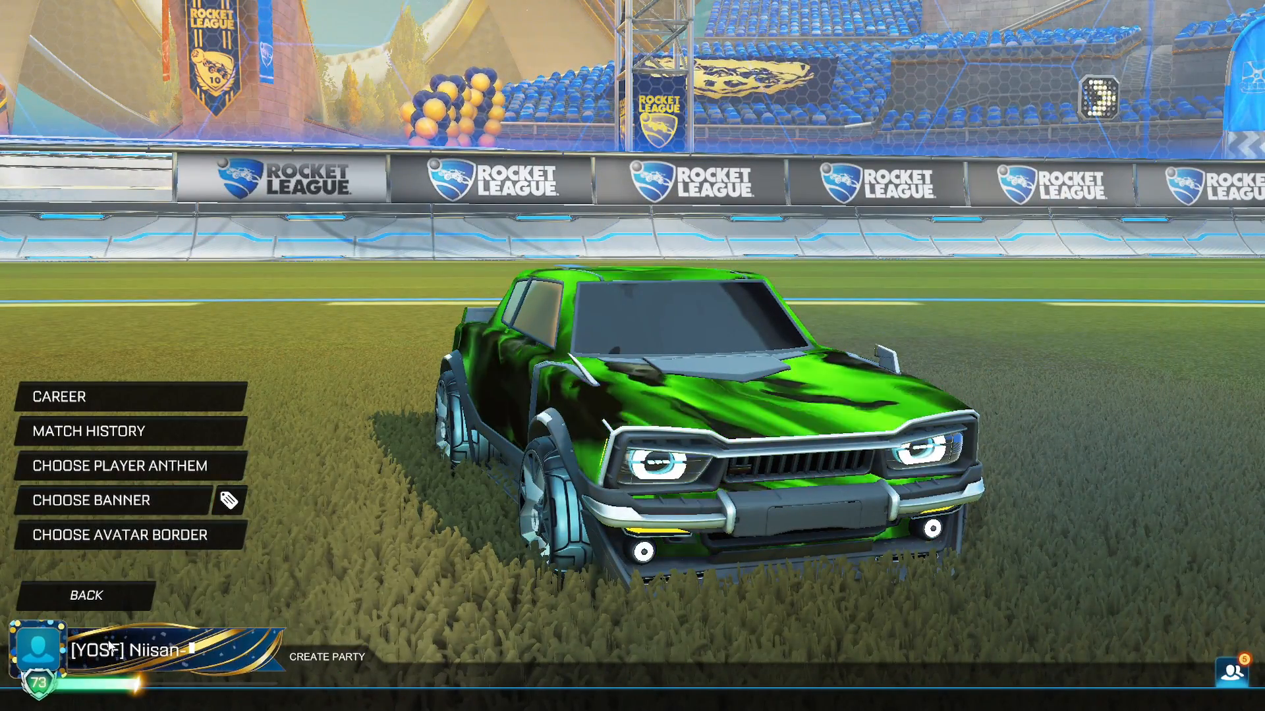
left_click(93, 500)
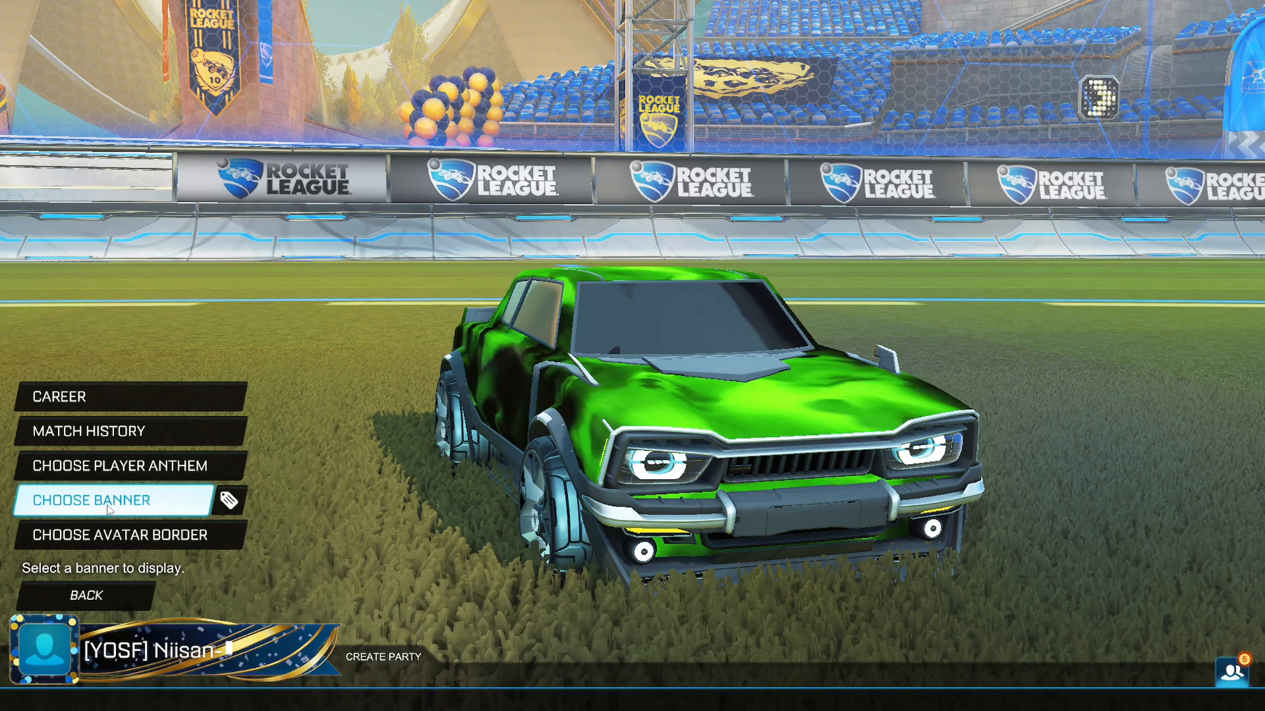
left_click(86, 596)
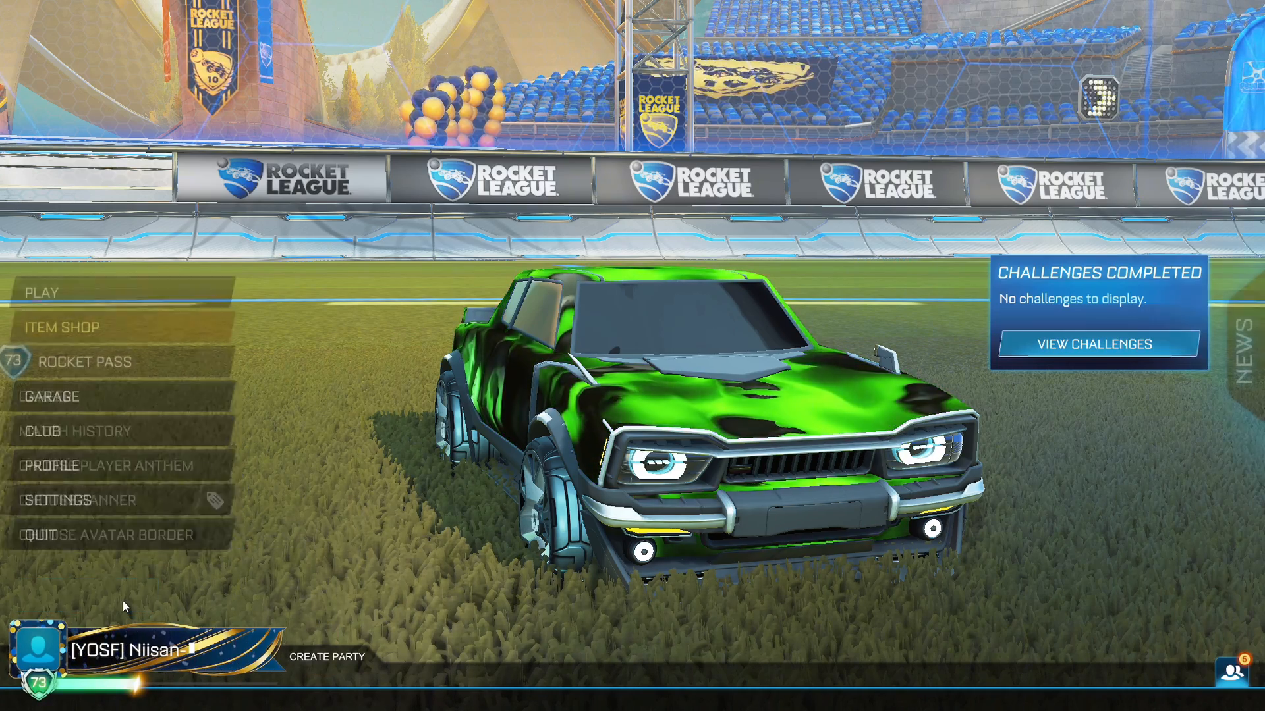